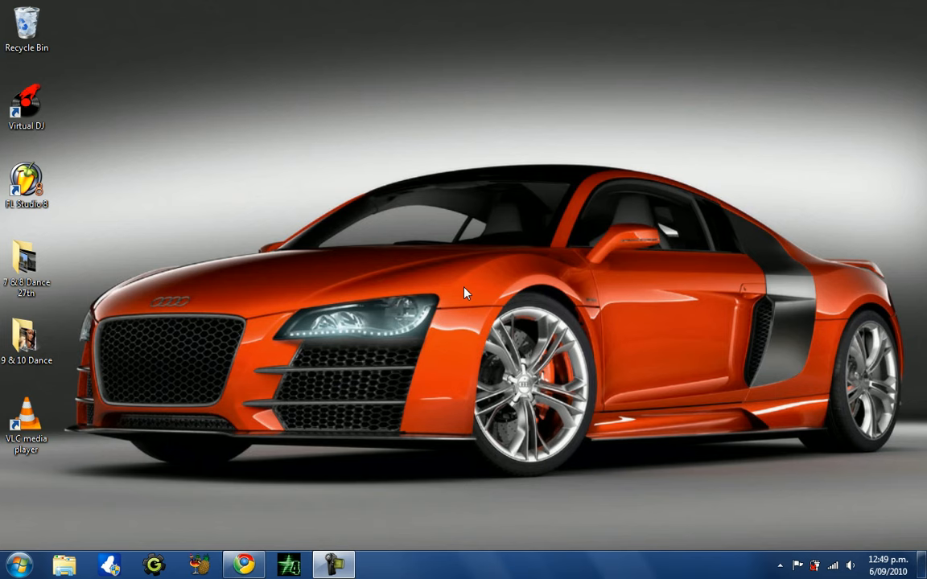
pyautogui.moveTo(280, 271)
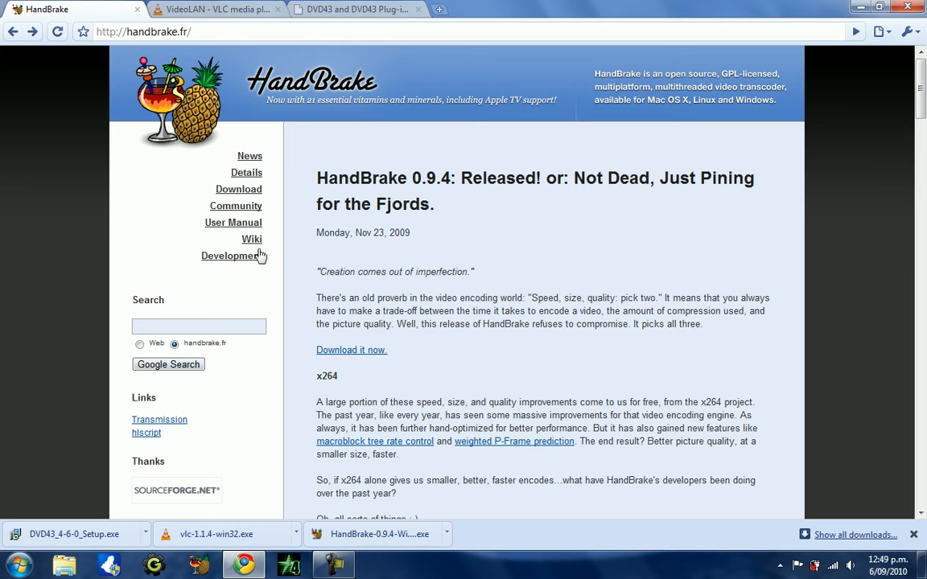
pyautogui.moveTo(293, 158)
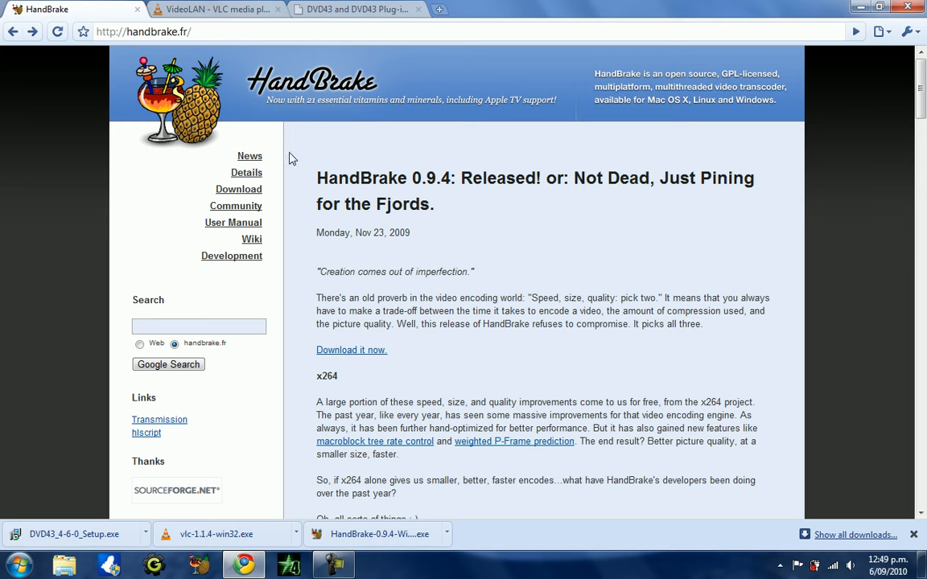
# Step: Start the HandBrake 0.9.4 Windows installer download from handbrake.fr and keep it
pyautogui.click(238, 190)
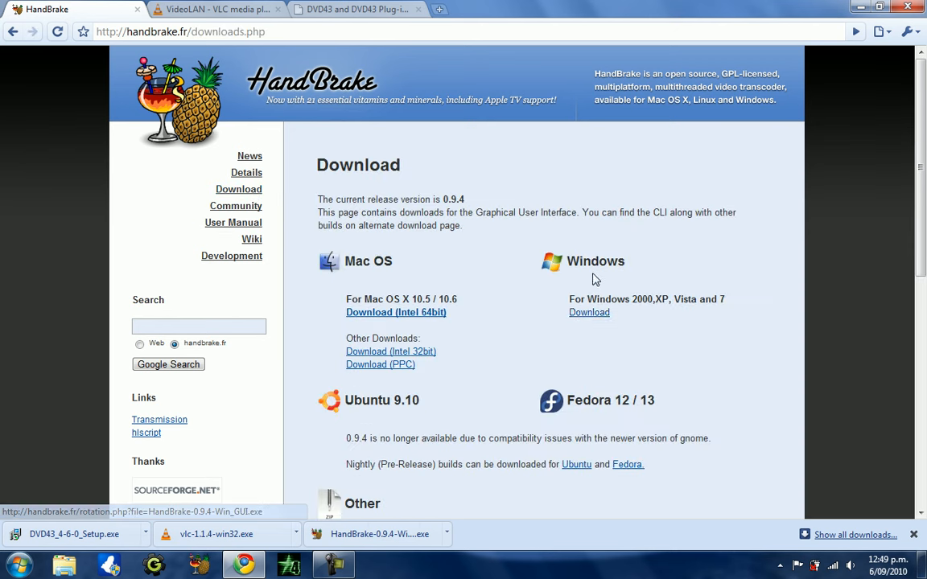
pyautogui.click(589, 313)
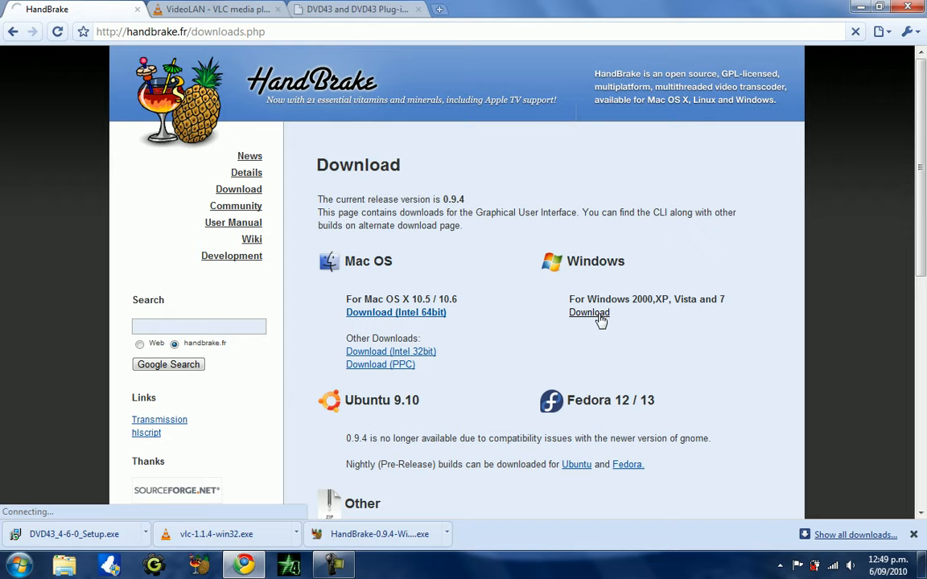
pyautogui.click(589, 312)
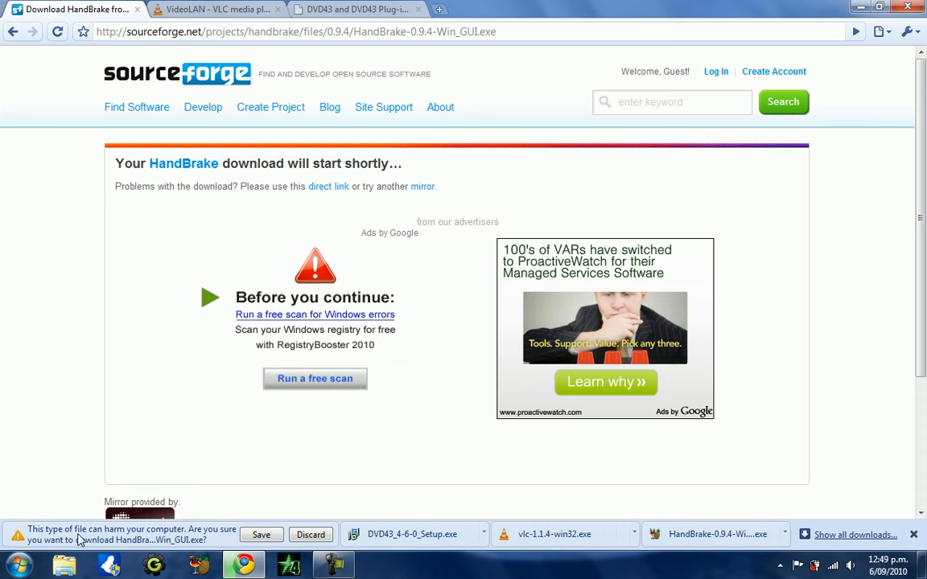
pyautogui.click(261, 534)
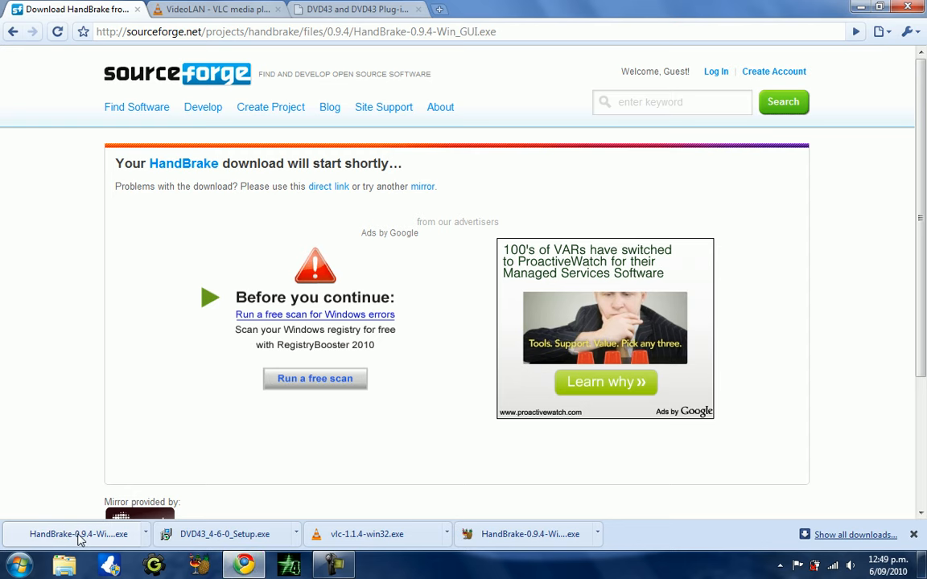
pyautogui.moveTo(93, 343)
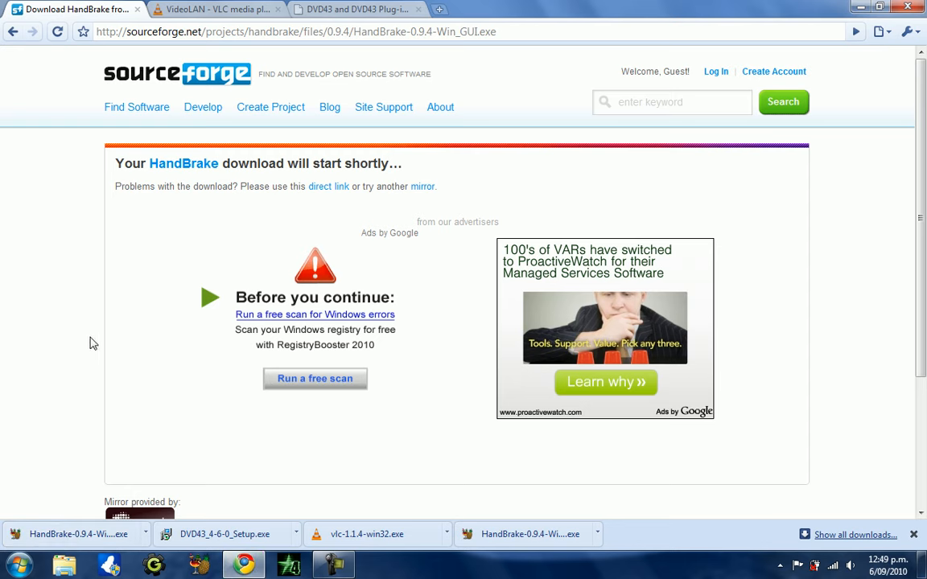
# Step: Start the VLC 1.1.4 Windows installer download from the VideoLAN page and keep it
pyautogui.click(216, 10)
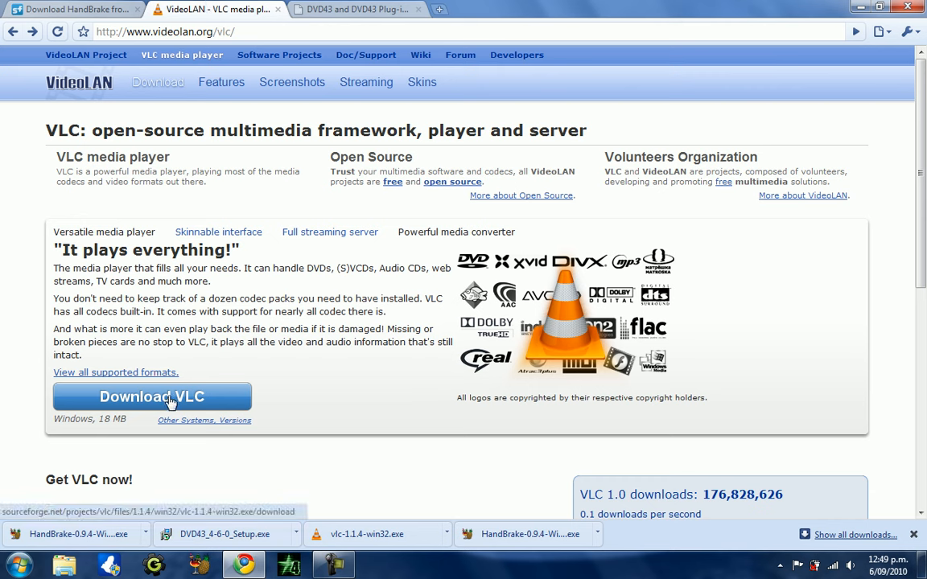
pyautogui.click(152, 396)
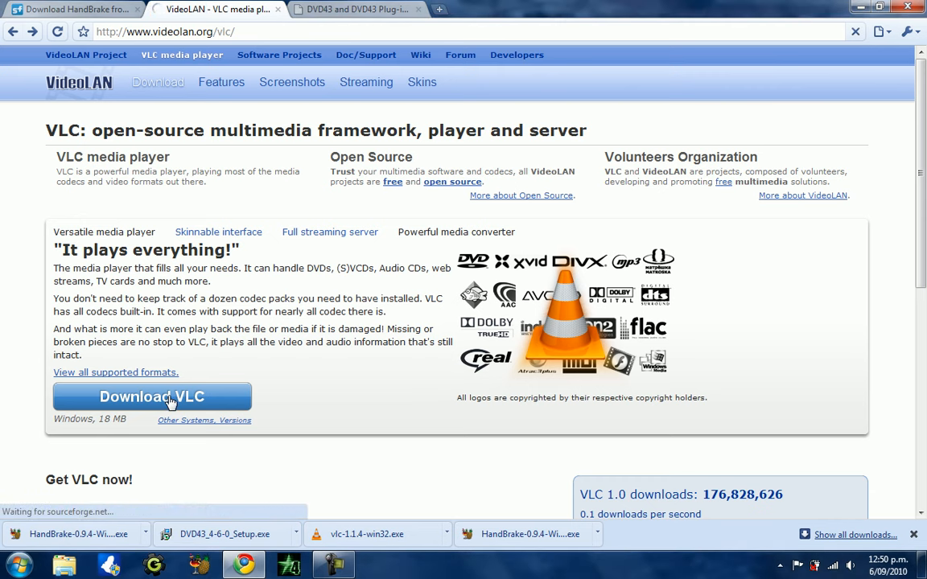
pyautogui.click(151, 396)
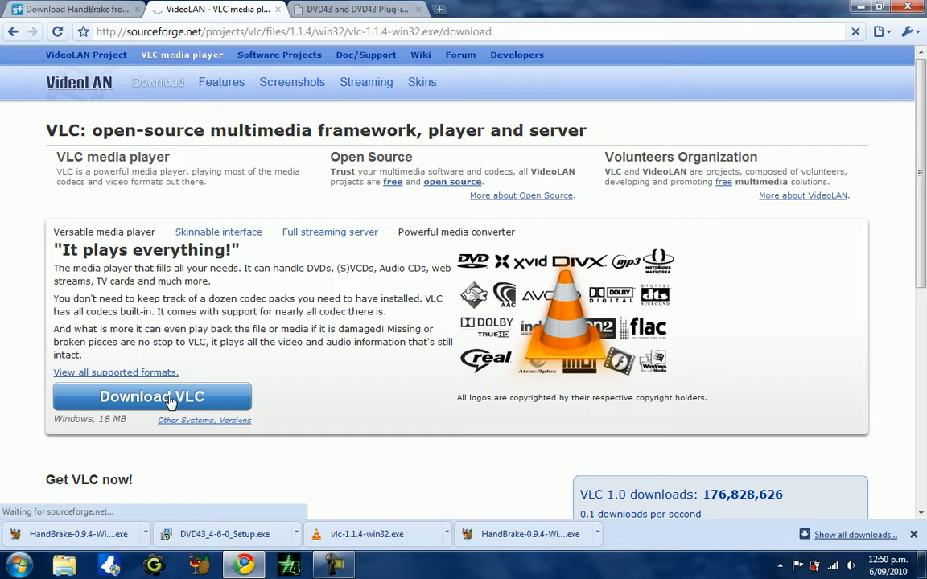
pyautogui.click(151, 396)
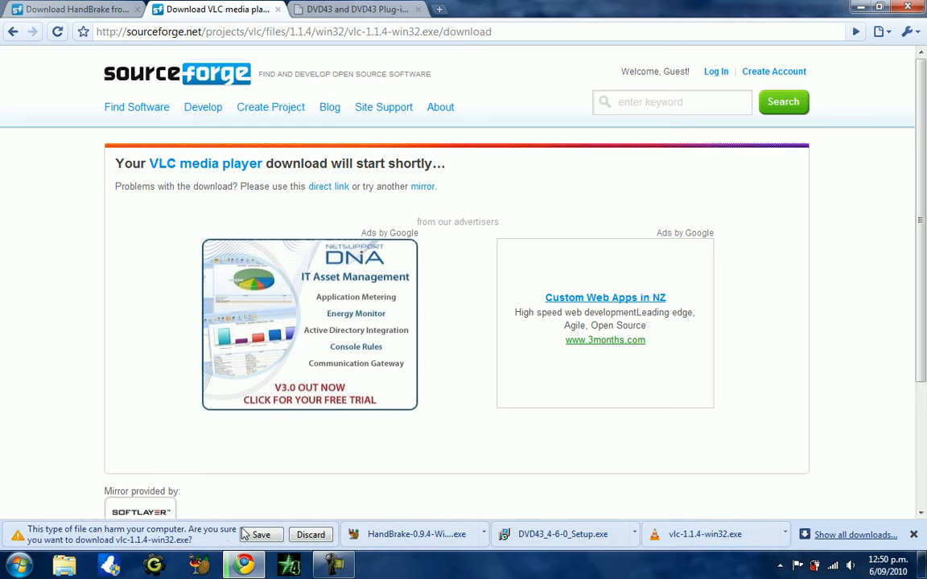
pyautogui.click(261, 534)
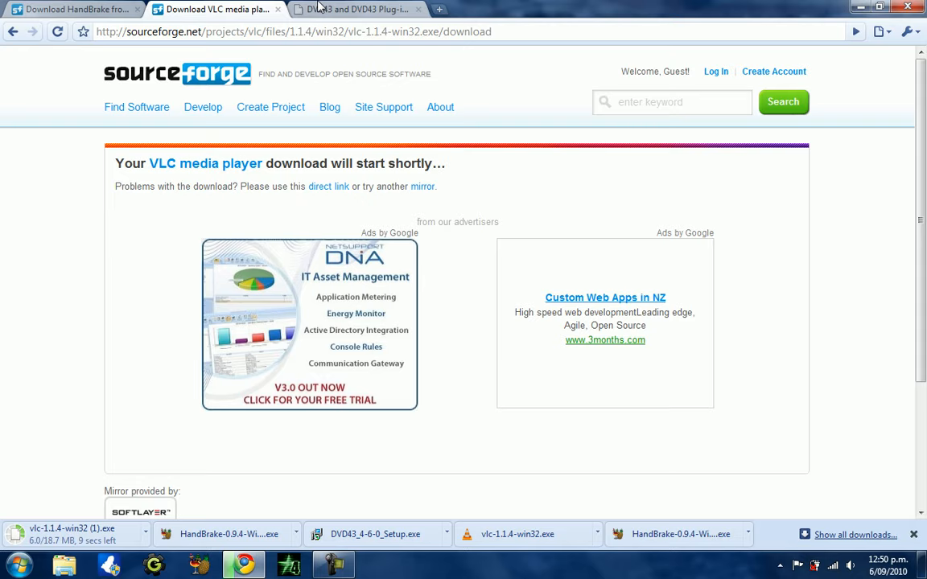
# Step: Start the DVD43 4.6.0 installer download from the BrotherSoft download site and keep it
pyautogui.click(354, 10)
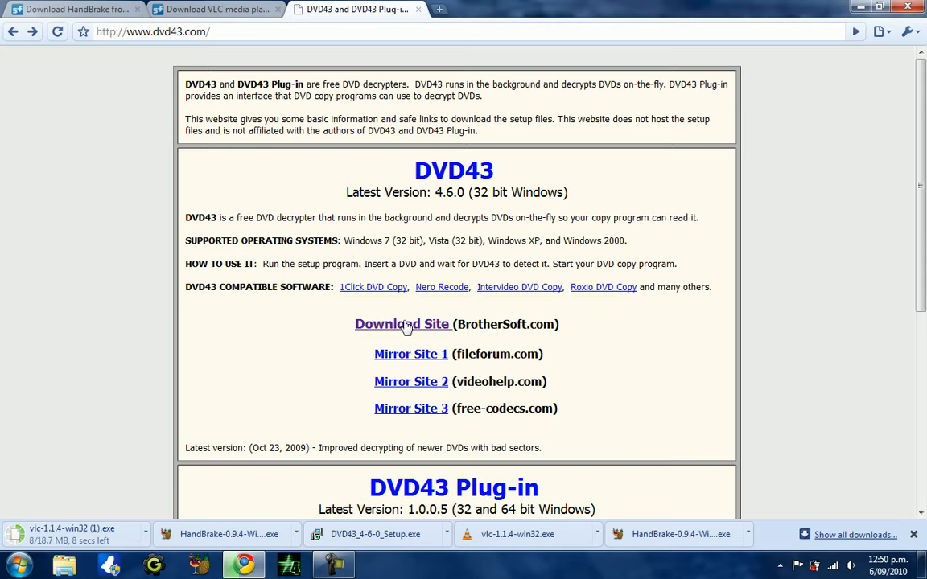
pyautogui.click(402, 324)
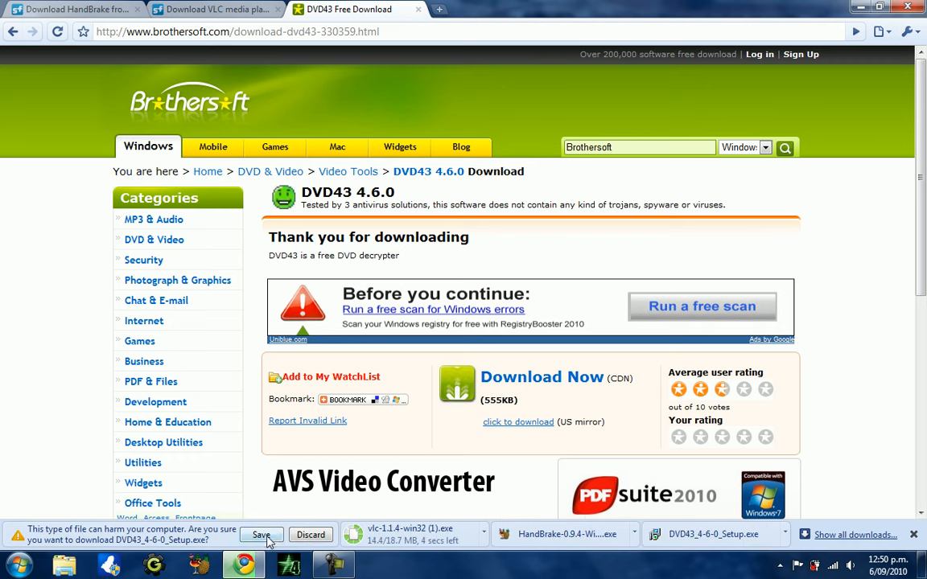
pyautogui.click(261, 534)
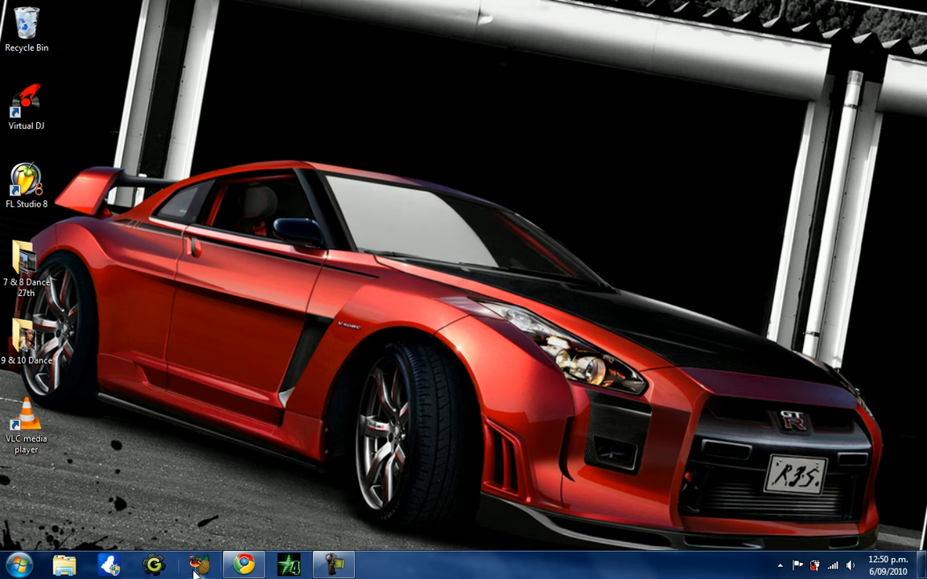
# Step: Launch HandBrake and view the available video source kinds
pyautogui.click(200, 563)
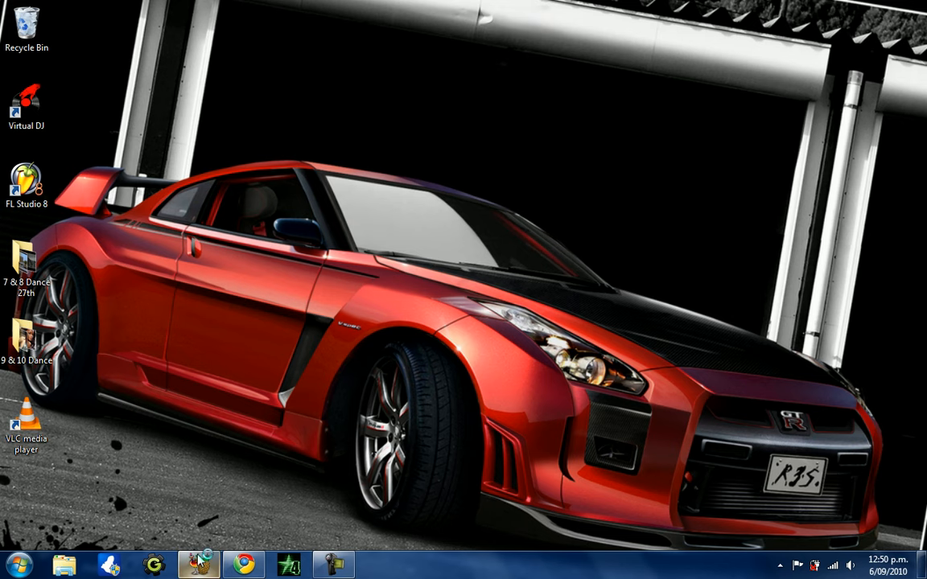
pyautogui.click(198, 563)
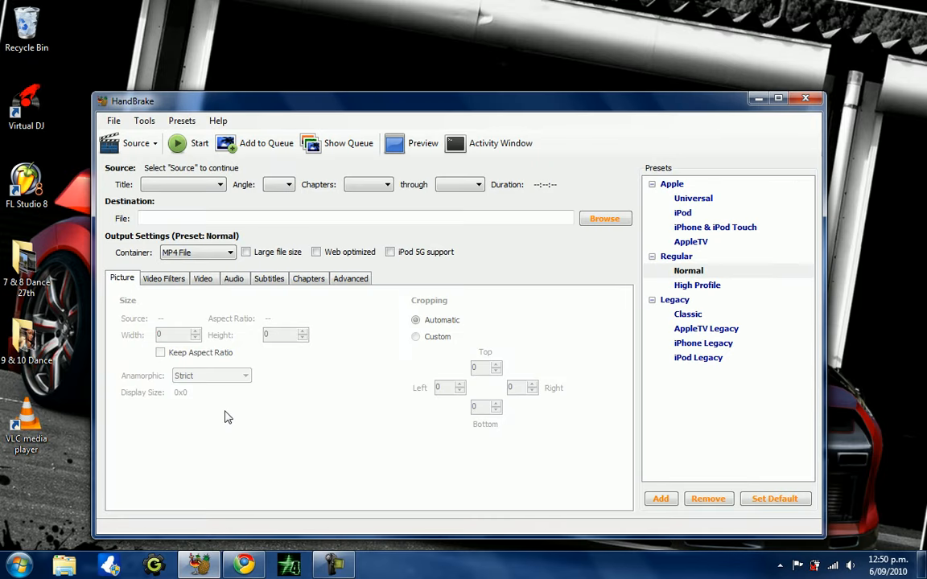
pyautogui.click(136, 143)
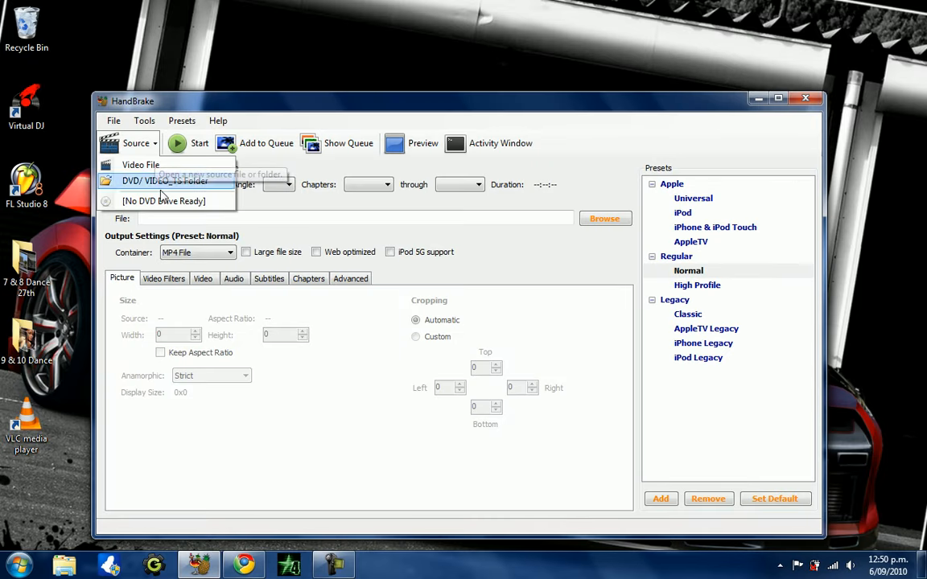
pyautogui.moveTo(164, 201)
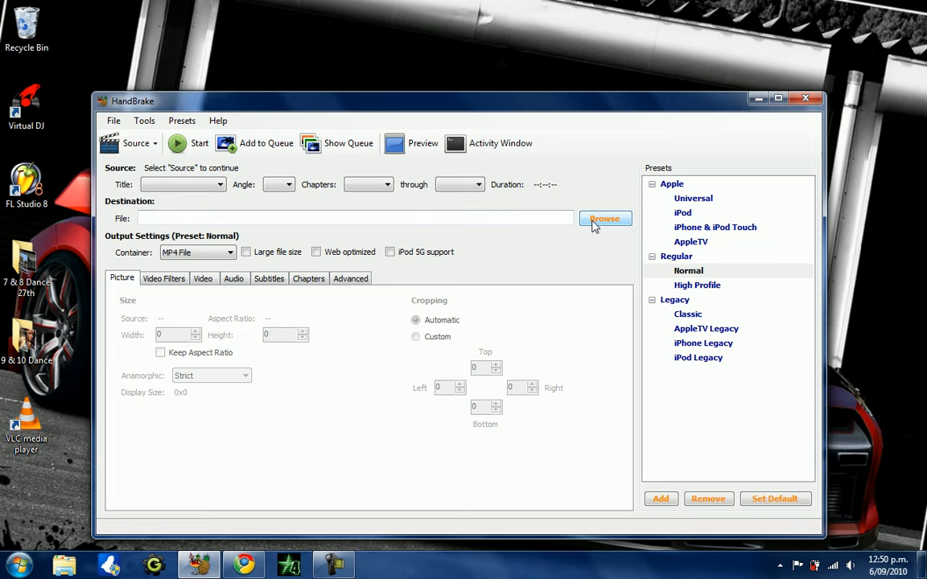
# Step: Browse the destination into the Videos library, then cancel without choosing a save location
pyautogui.click(605, 219)
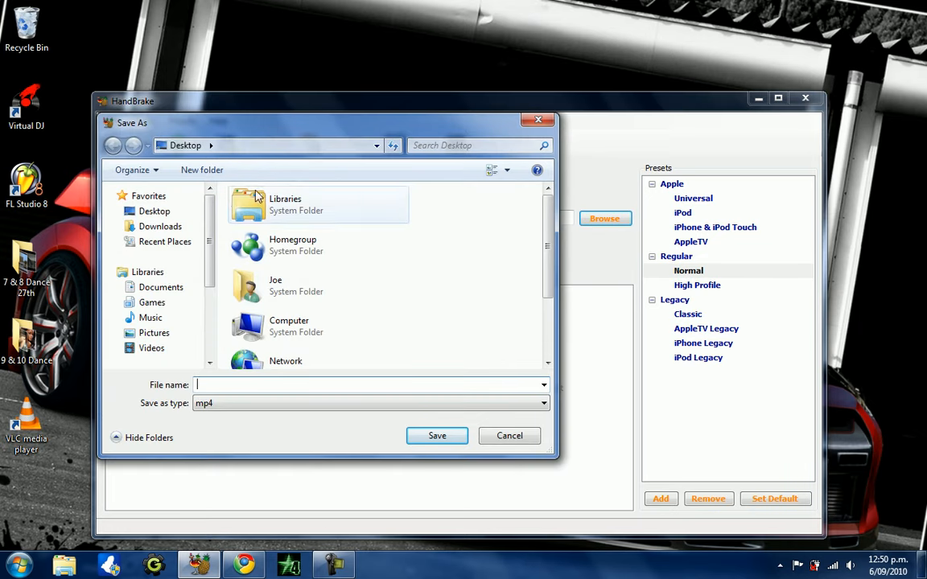
pyautogui.click(152, 348)
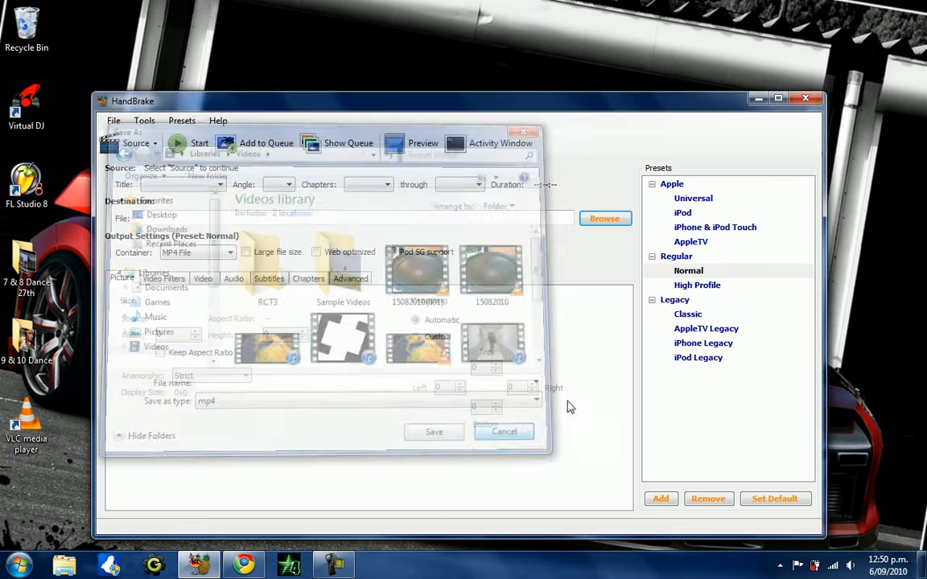
pyautogui.click(503, 431)
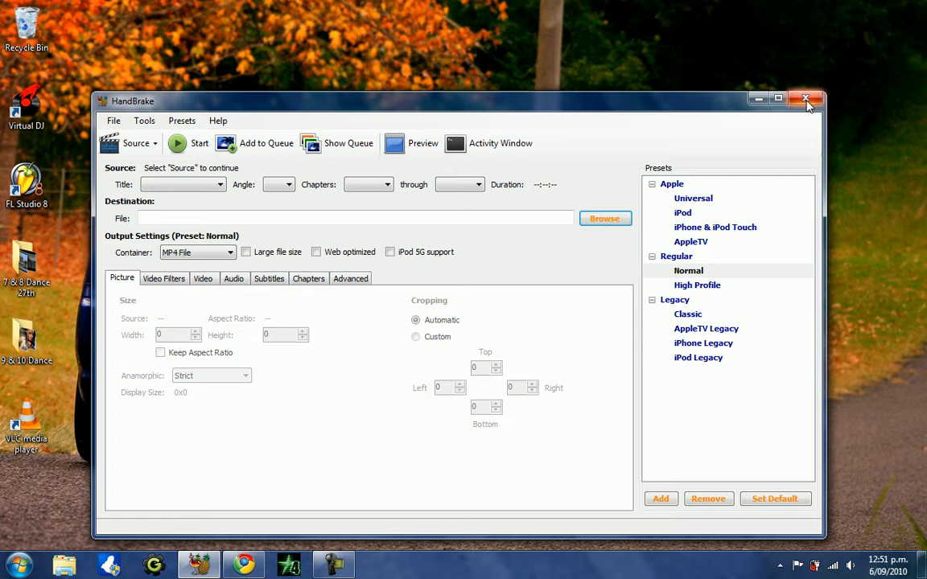
# Step: Close HandBrake and play Fast And Furious from the Videos library in Windows Explorer
pyautogui.click(804, 98)
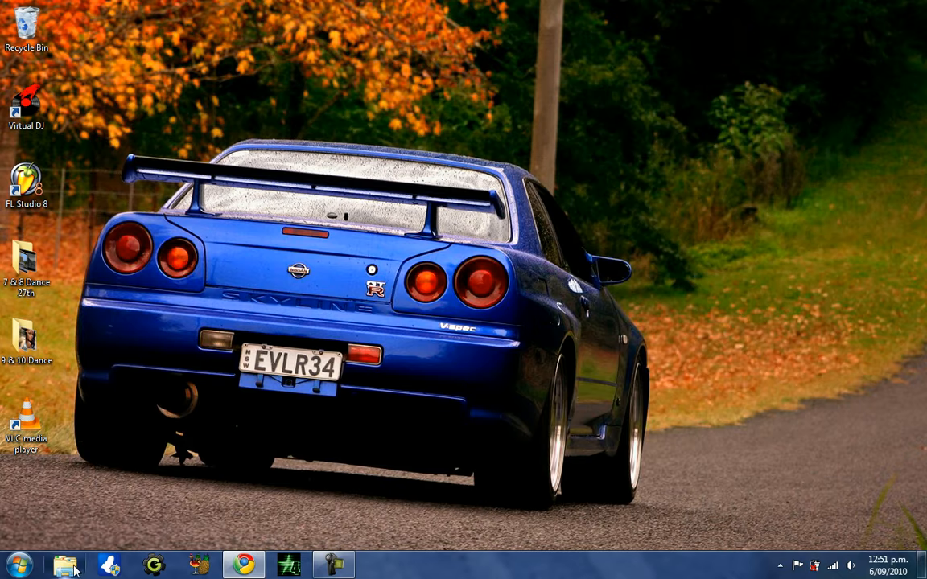
pyautogui.click(66, 564)
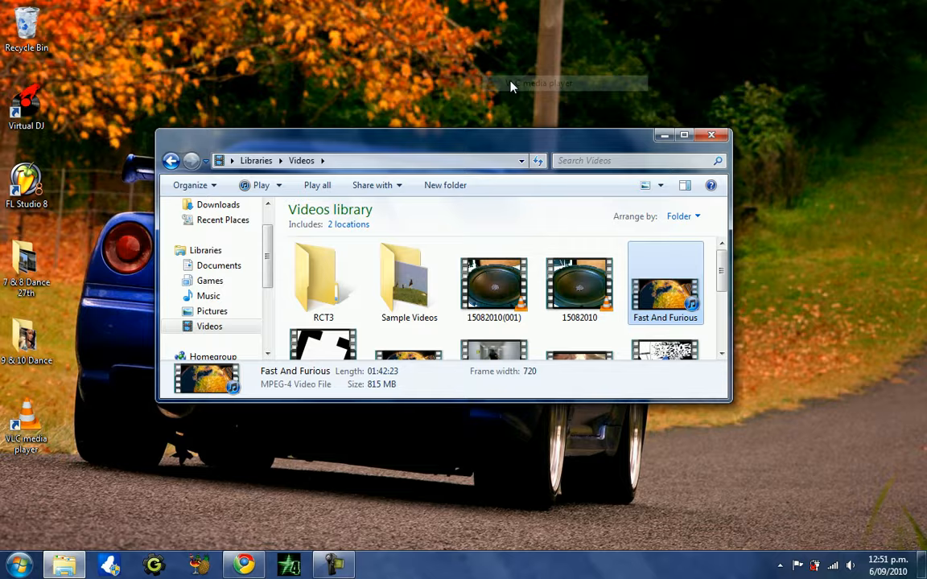
pyautogui.doubleClick(665, 281)
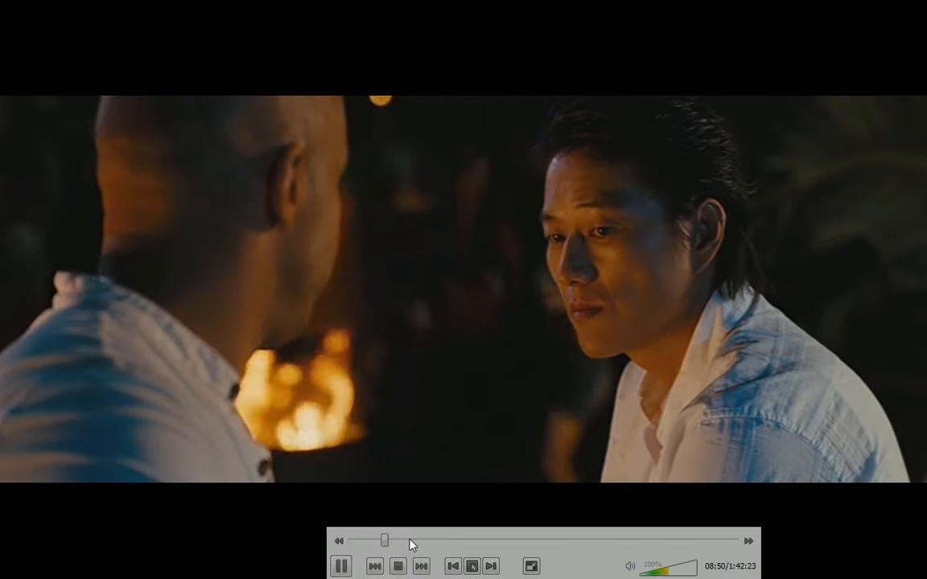
# Step: Skip ahead through the movie to about 28 minutes and near the end, leave full screen and close VLC
pyautogui.moveTo(385, 540); pyautogui.dragTo(457, 541)
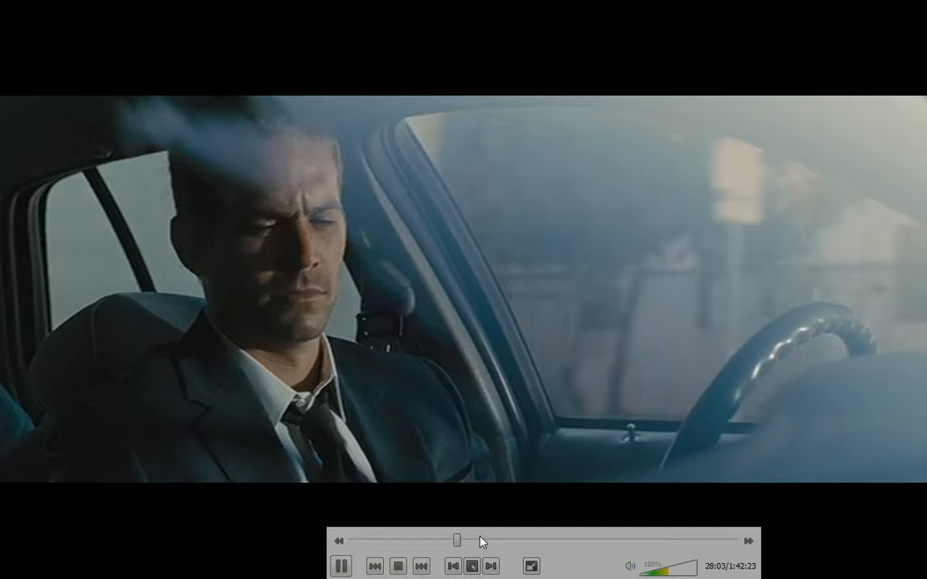
pyautogui.moveTo(457, 540); pyautogui.dragTo(495, 541)
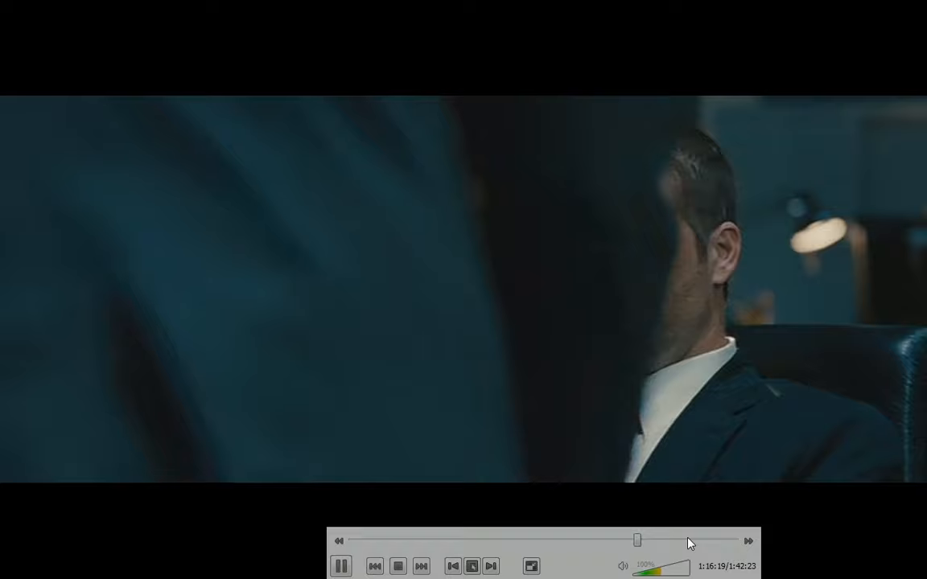
pyautogui.moveTo(638, 541); pyautogui.dragTo(689, 541)
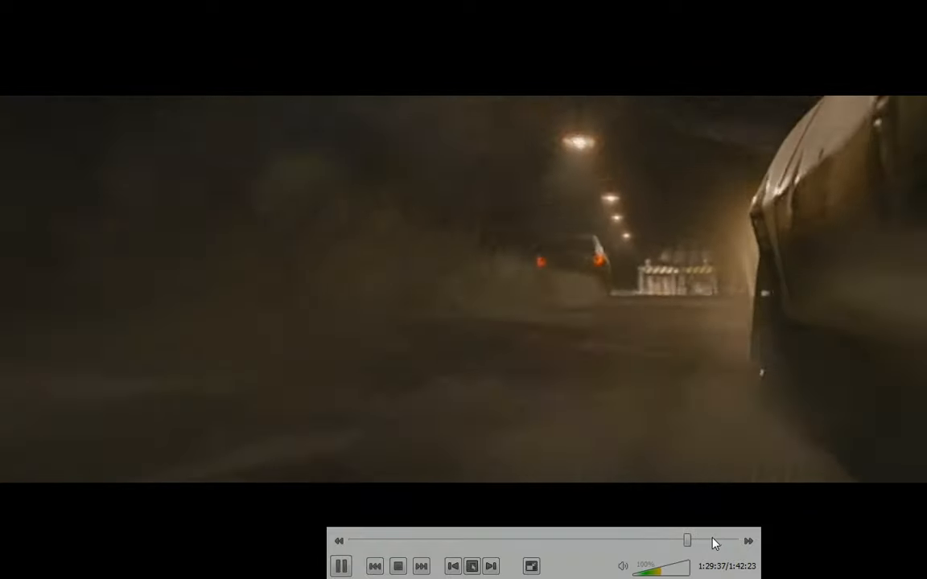
pyautogui.click(715, 540)
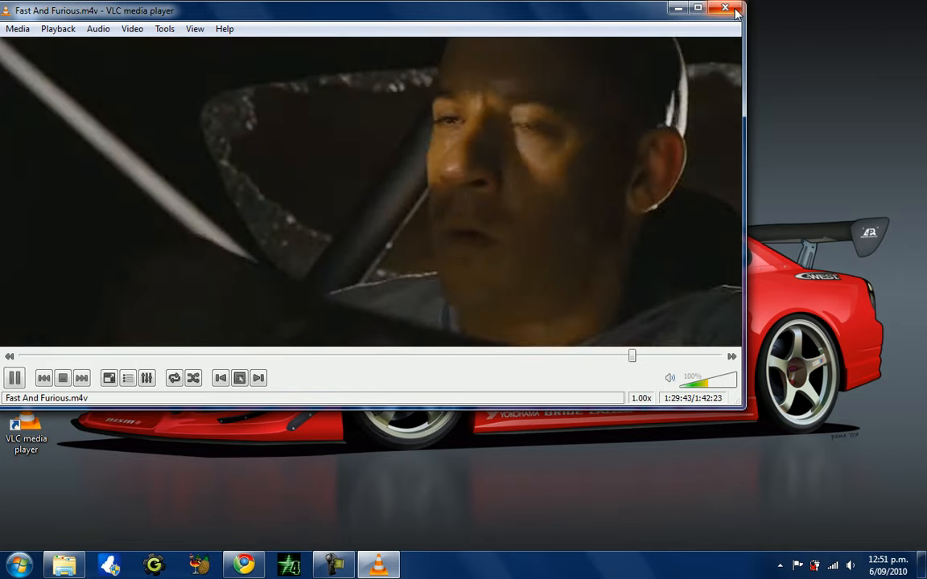
pyautogui.click(724, 8)
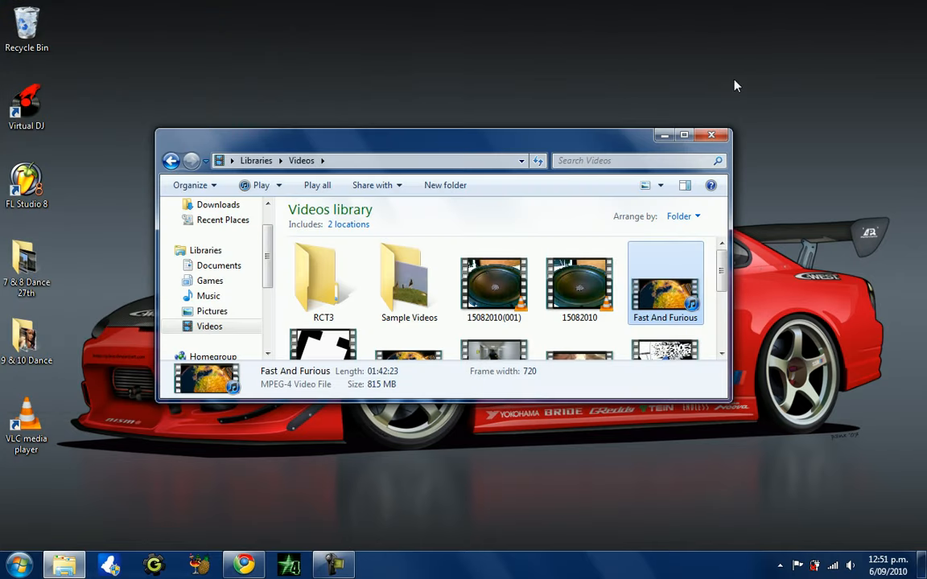